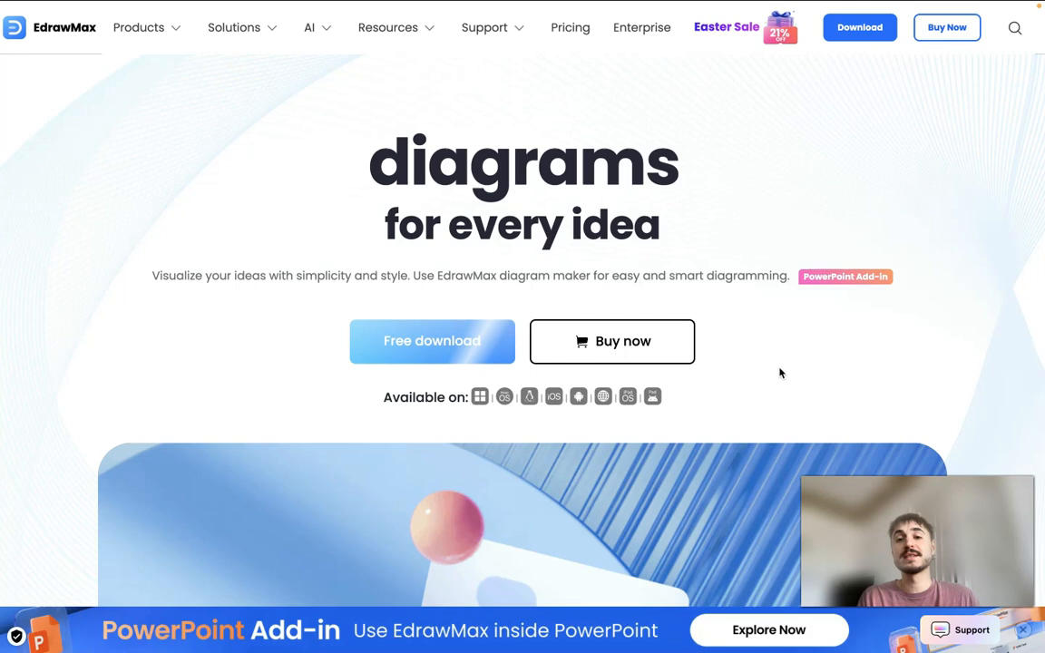
# Step: Scroll the homepage past the hero banner to the diagram and chart maker use-case cards
pyautogui.scroll(-3)
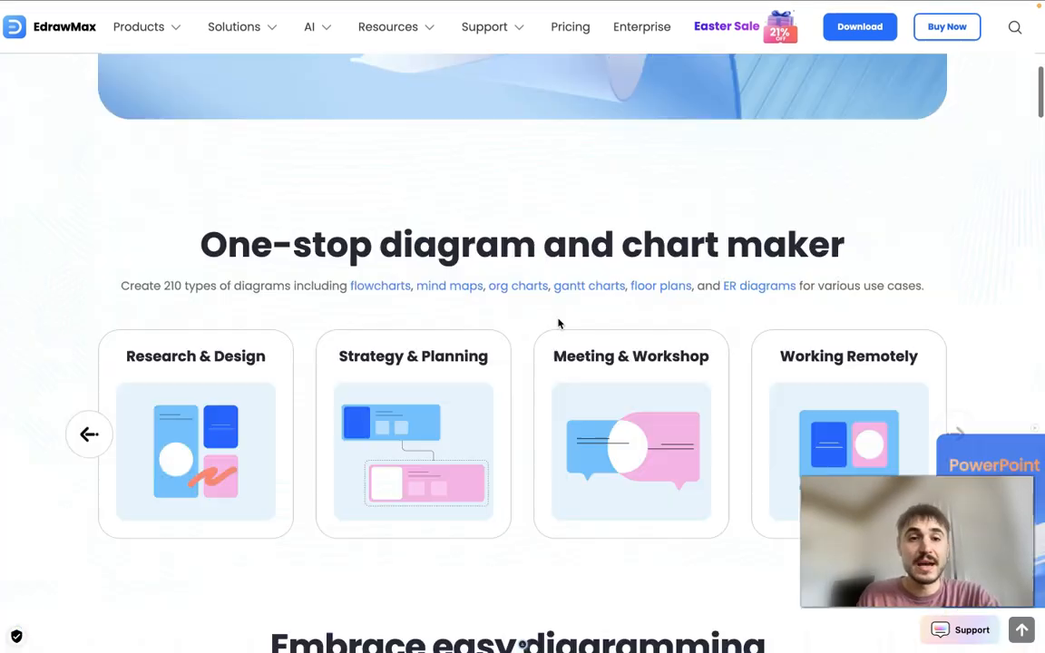
pyautogui.scroll(-3)
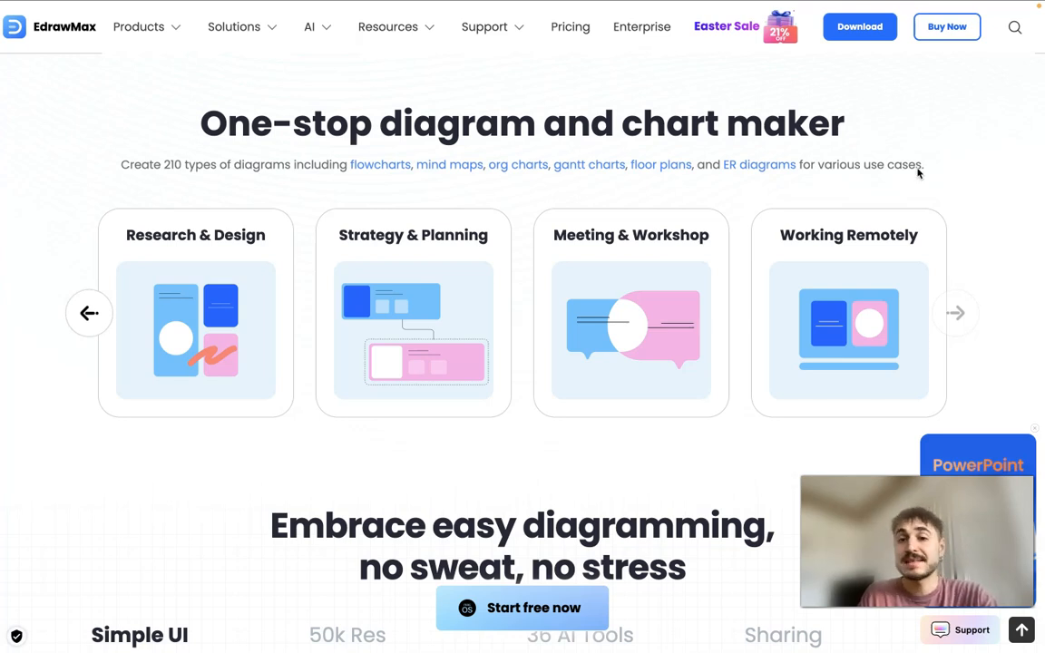
pyautogui.click(954, 312)
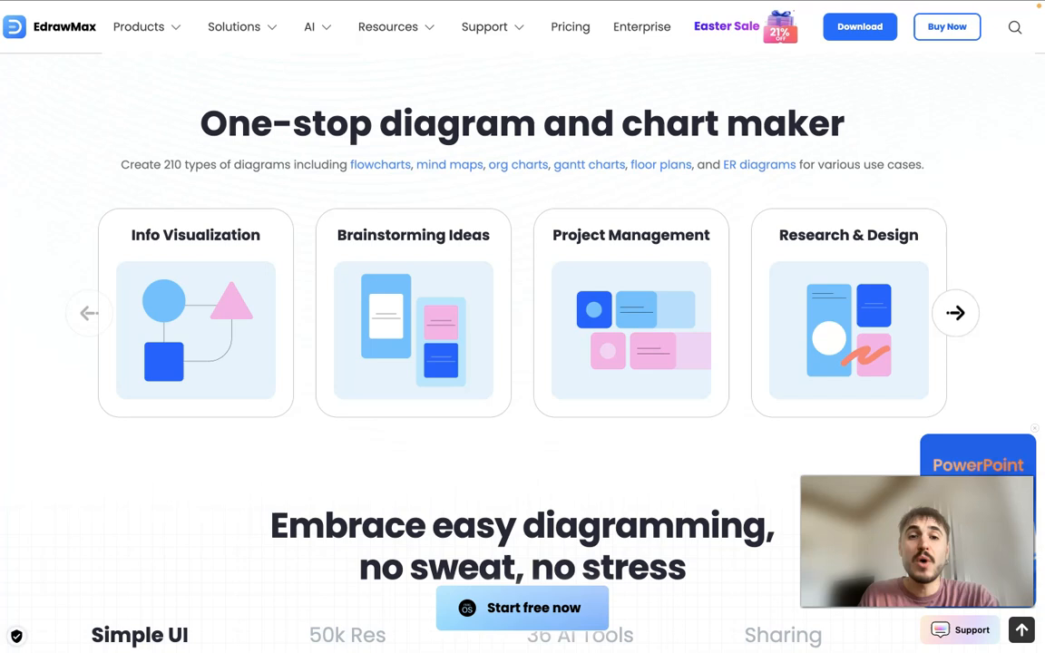
pyautogui.moveTo(718, 300)
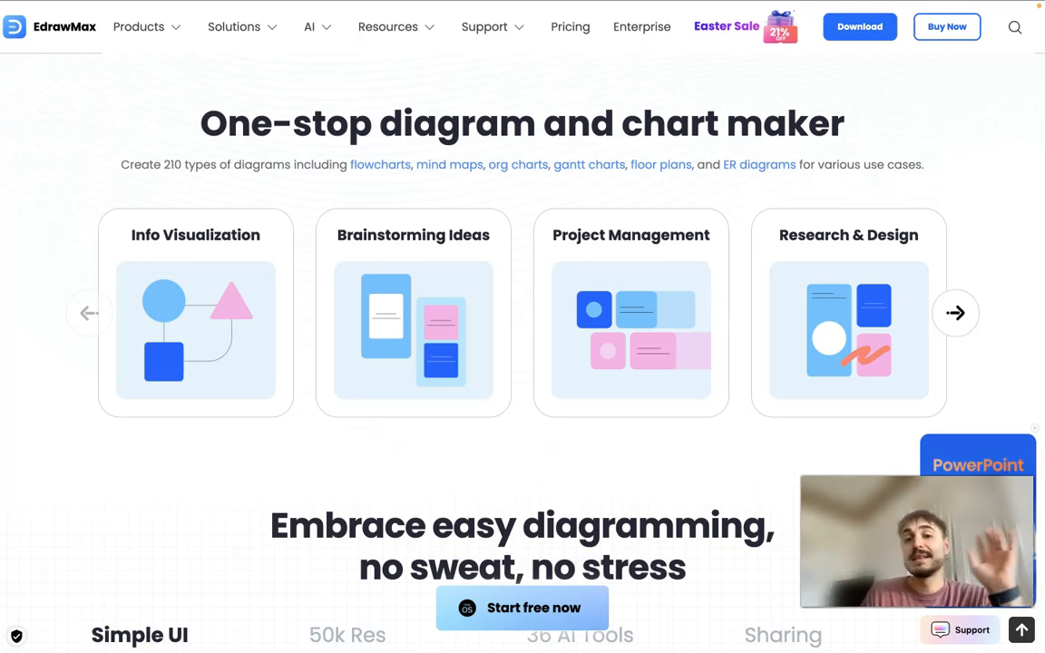
pyautogui.moveTo(947, 187)
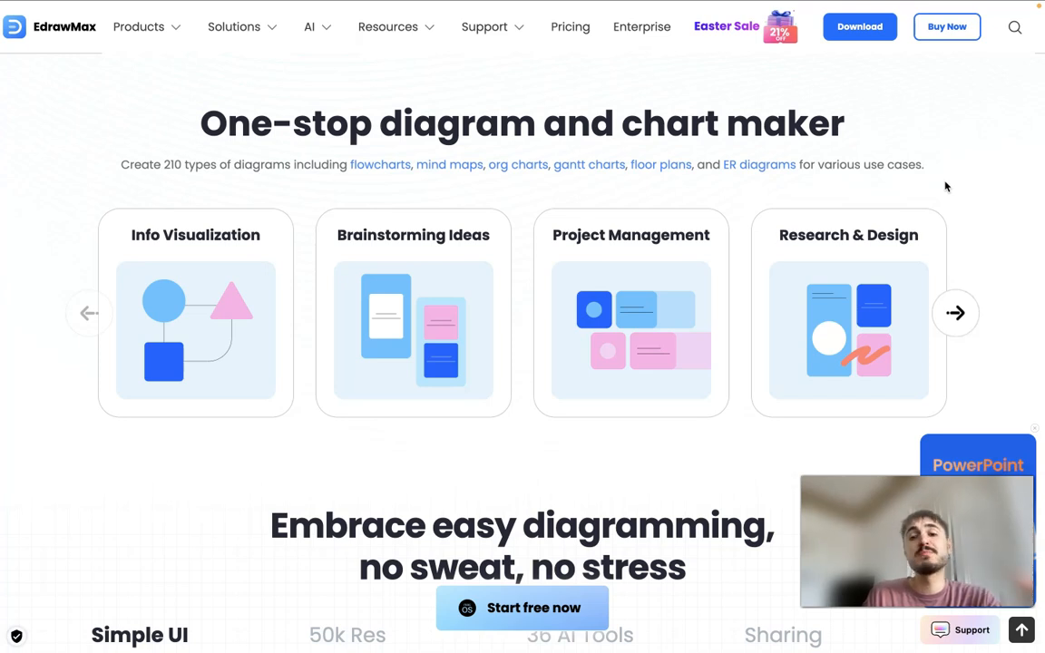
pyautogui.click(954, 312)
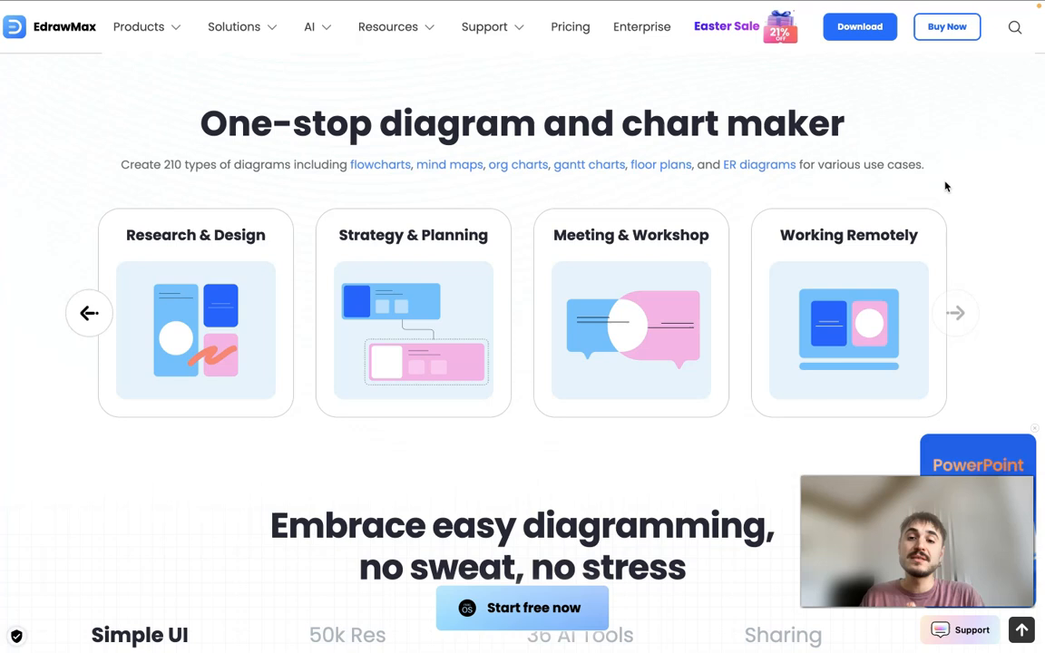
pyautogui.click(89, 312)
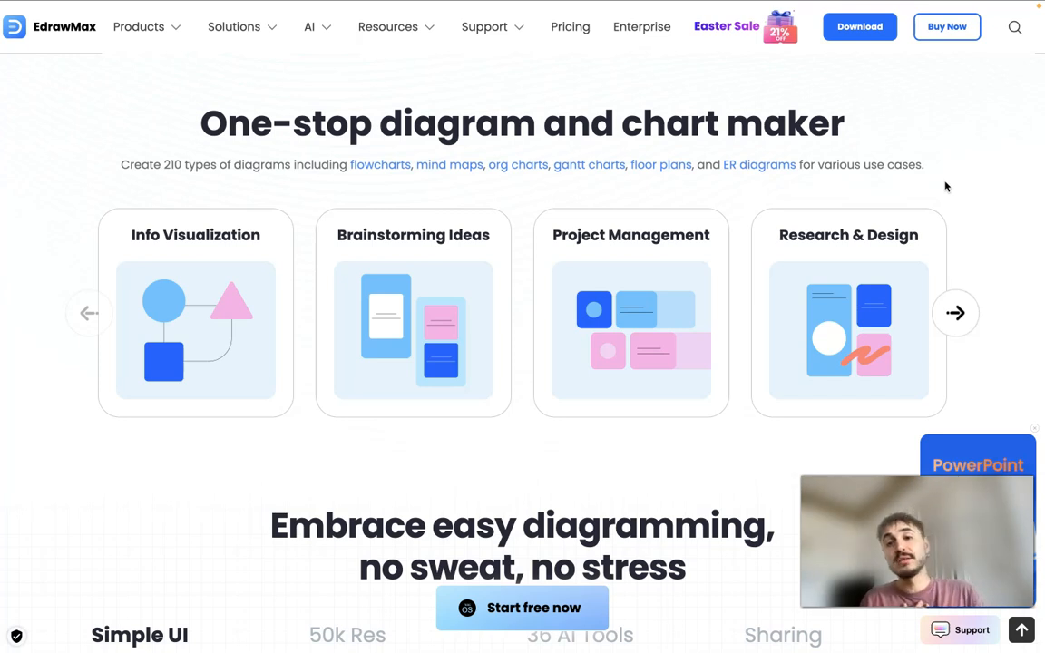
pyautogui.click(954, 312)
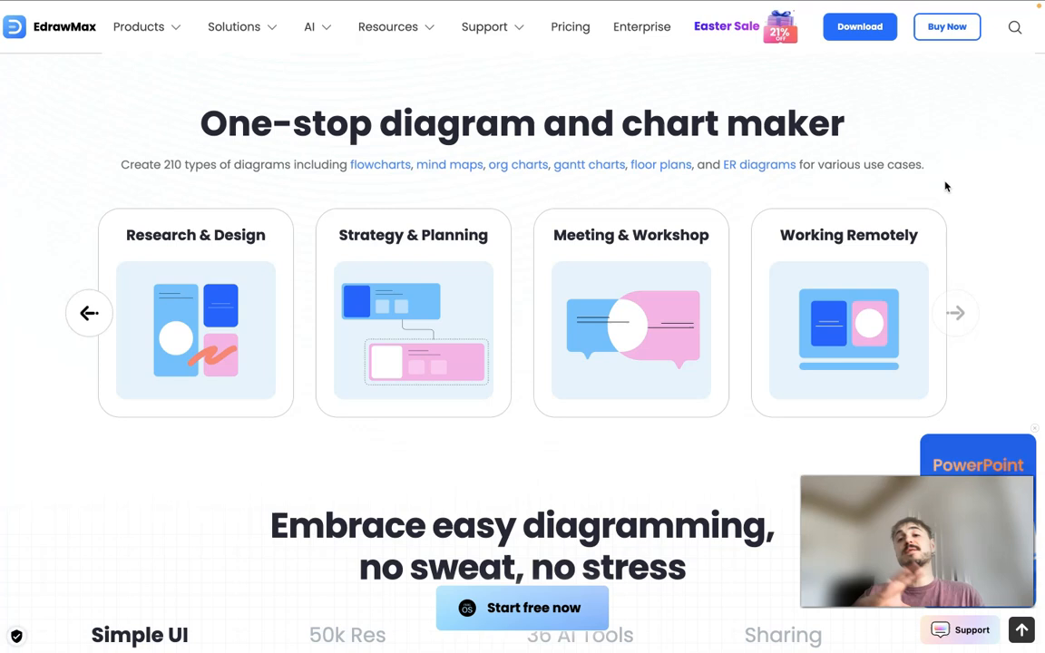
pyautogui.click(954, 312)
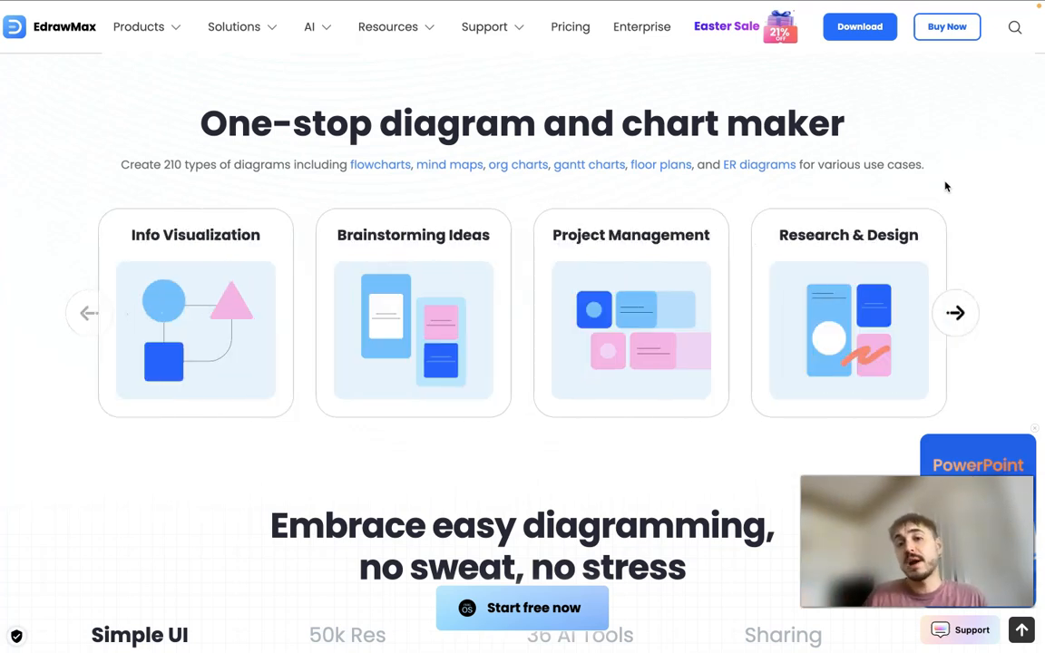
pyautogui.scroll(-3)
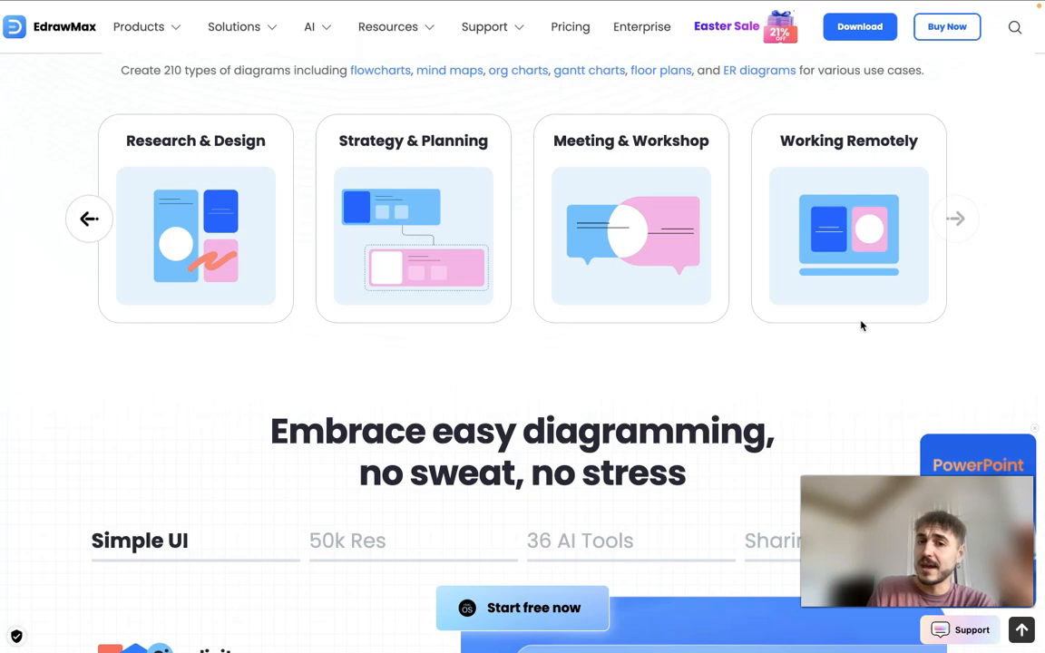
pyautogui.moveTo(787, 385)
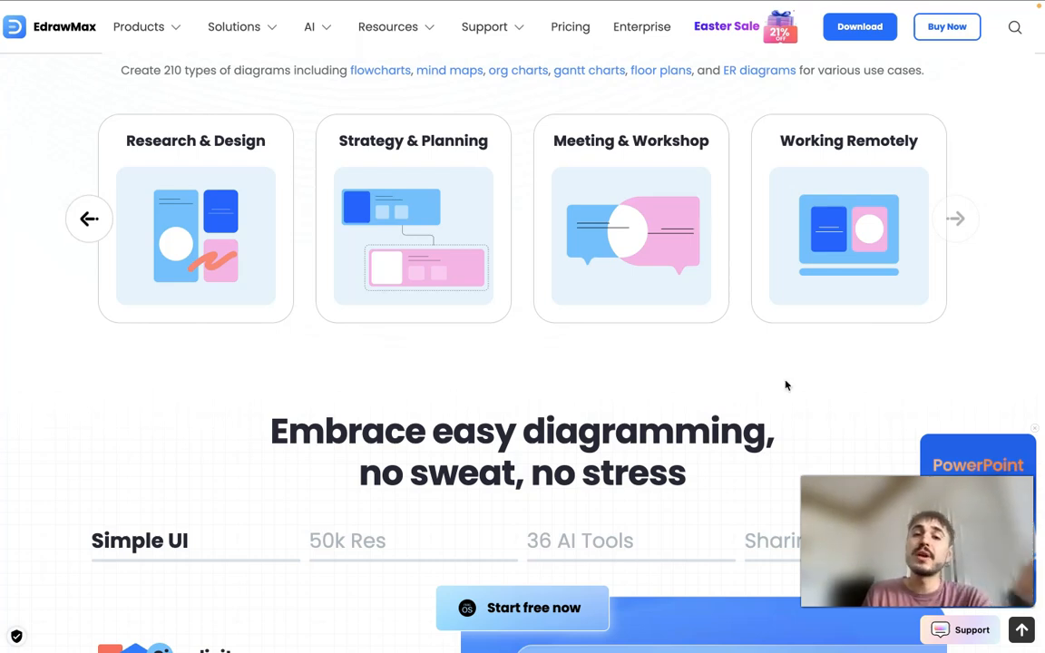
# Step: Scroll down to the 'Embrace easy diagramming' section with the Simple UI details
pyautogui.scroll(-3)
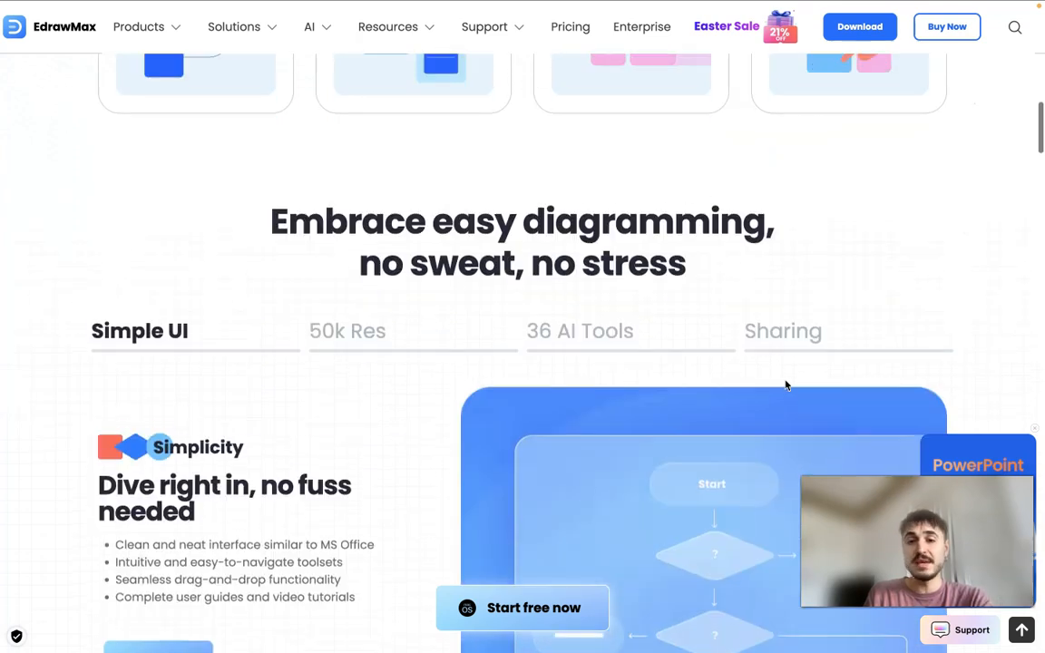
pyautogui.scroll(-3)
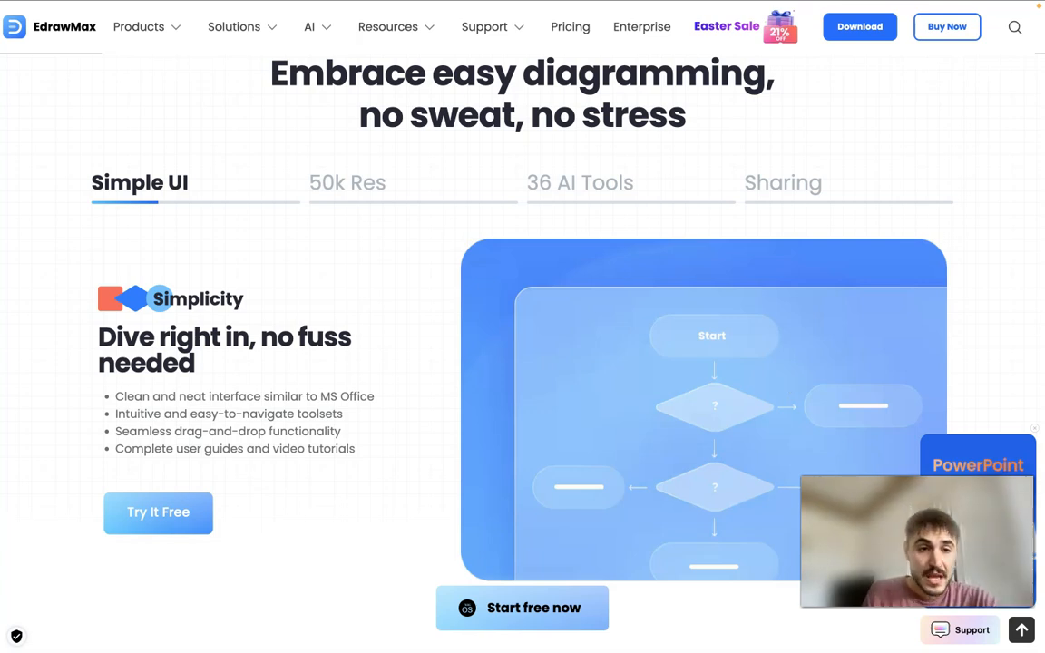
pyautogui.moveTo(312, 392)
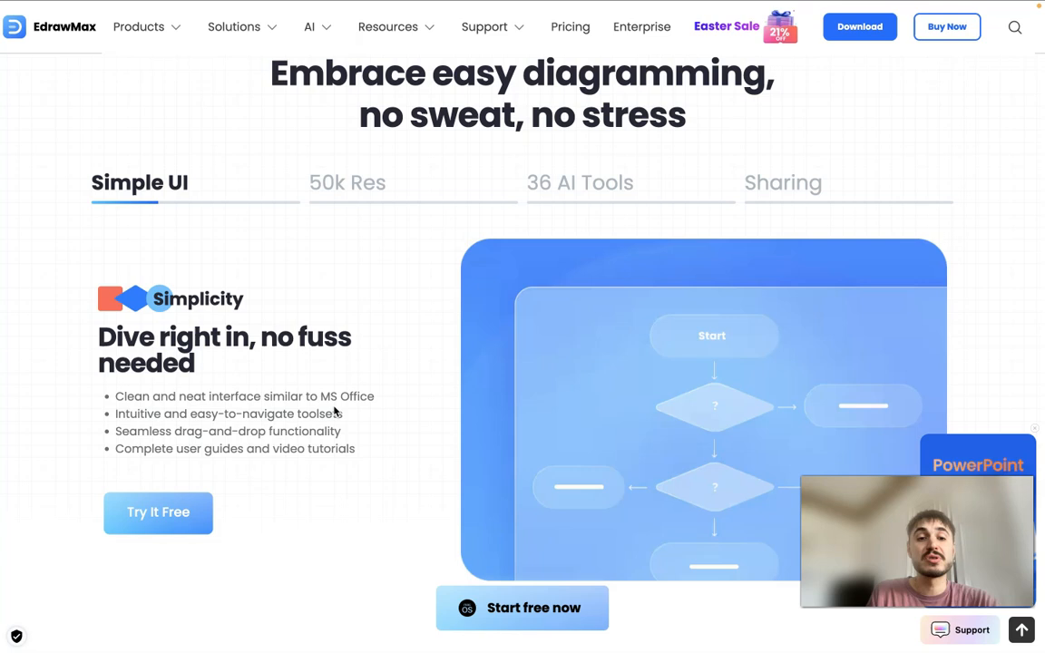
pyautogui.moveTo(325, 457)
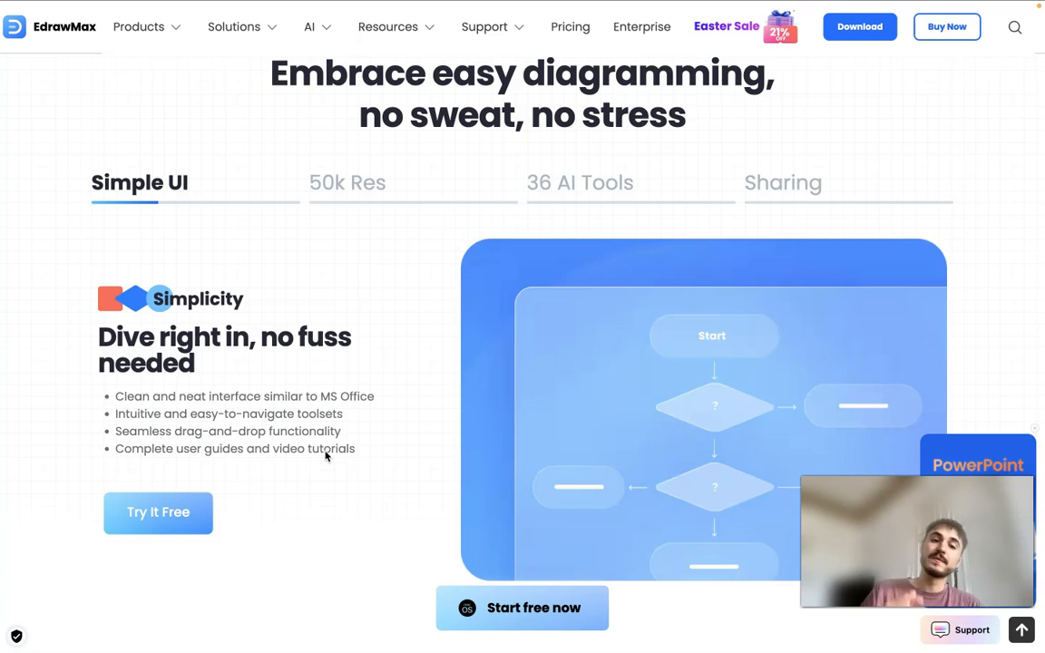
pyautogui.moveTo(301, 464)
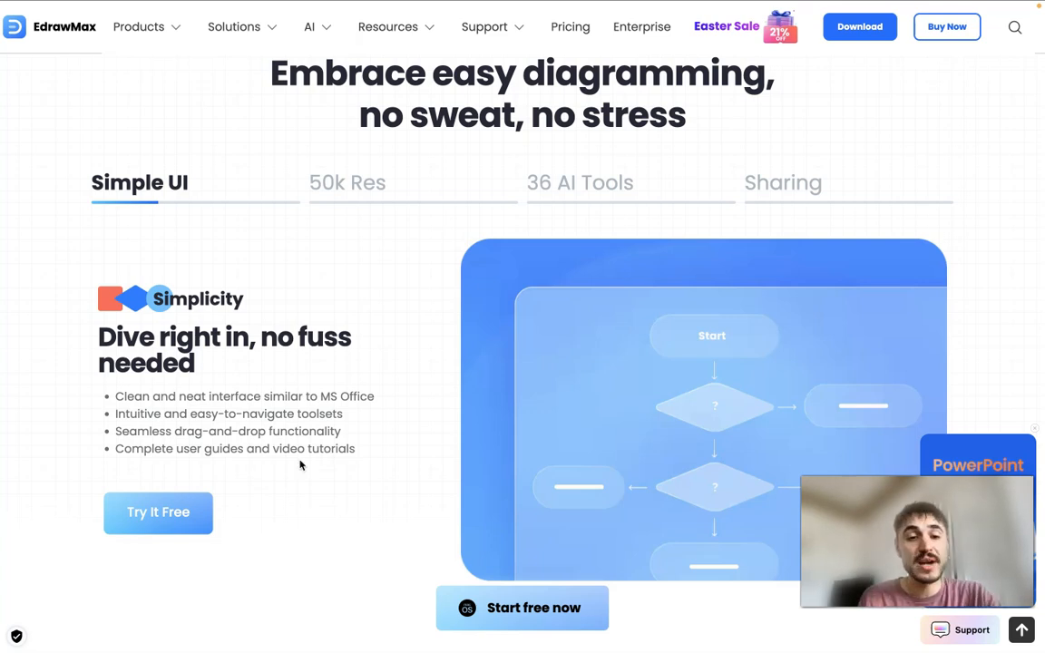
# Step: View the 50k Res templates, 36 AI Tools and Sharing collaboration feature details
pyautogui.click(348, 181)
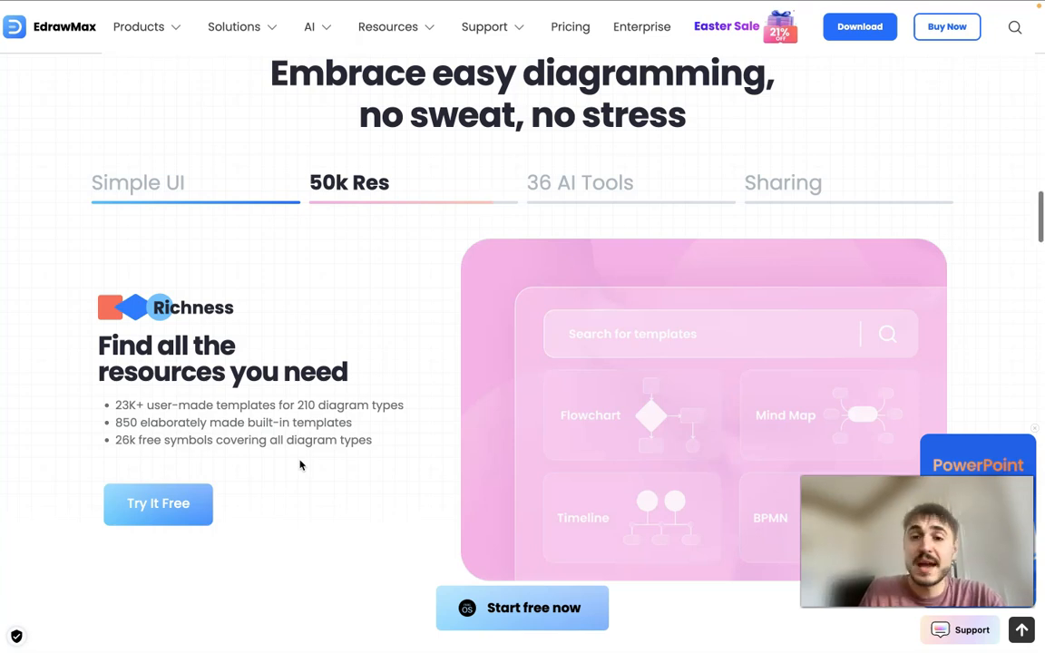
pyautogui.click(580, 182)
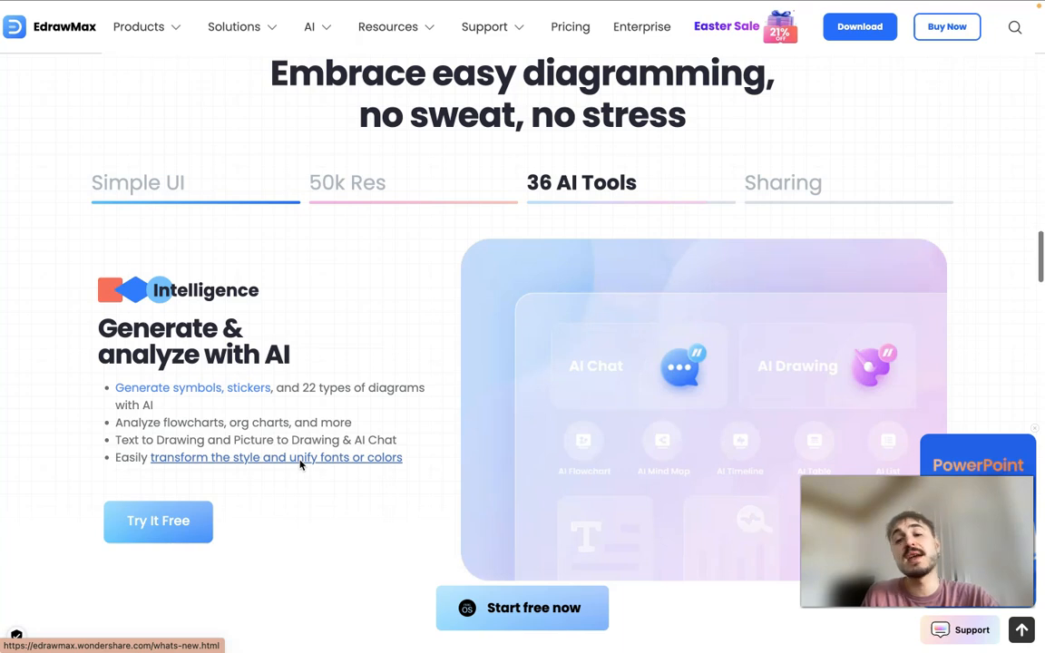
pyautogui.click(784, 181)
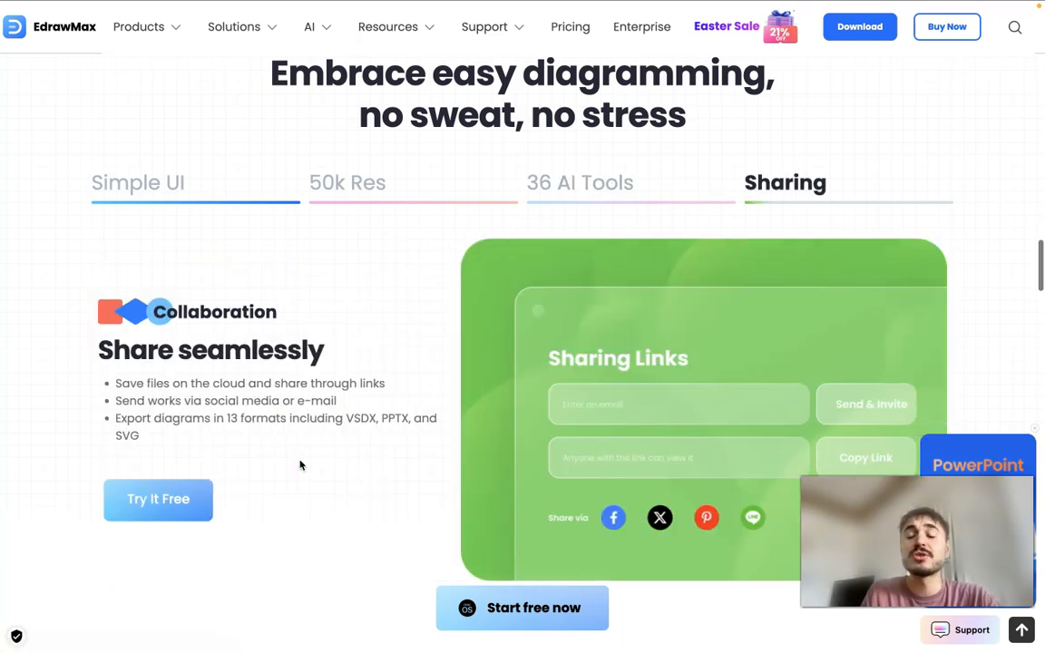
# Step: Scroll through Cross-platform integration, templates and Safety first to the industry leaders logos
pyautogui.scroll(-3)
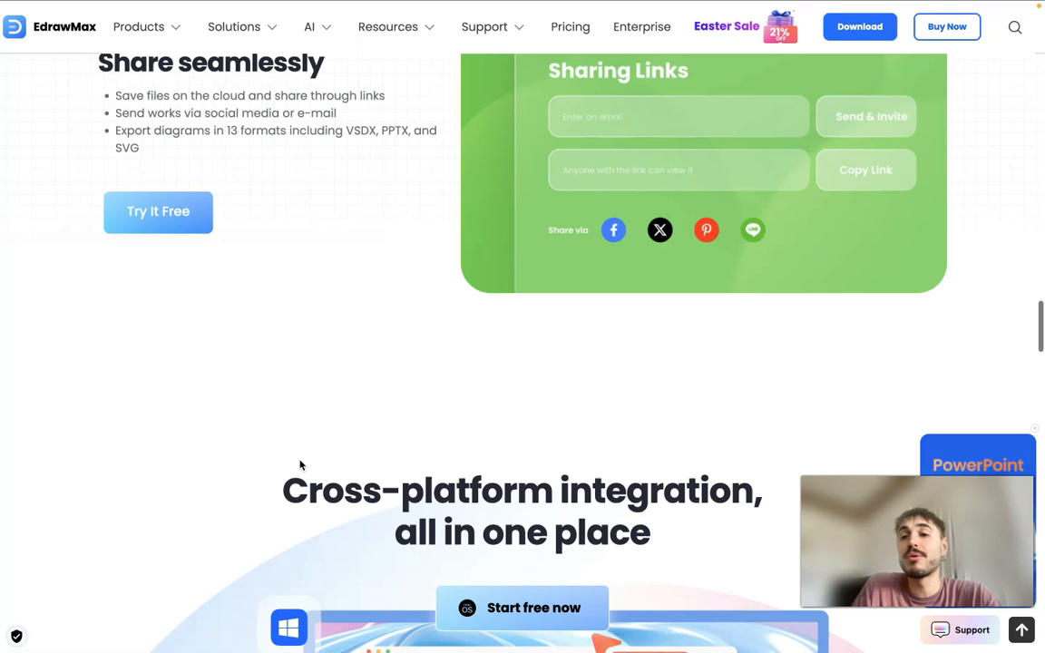
pyautogui.scroll(-3)
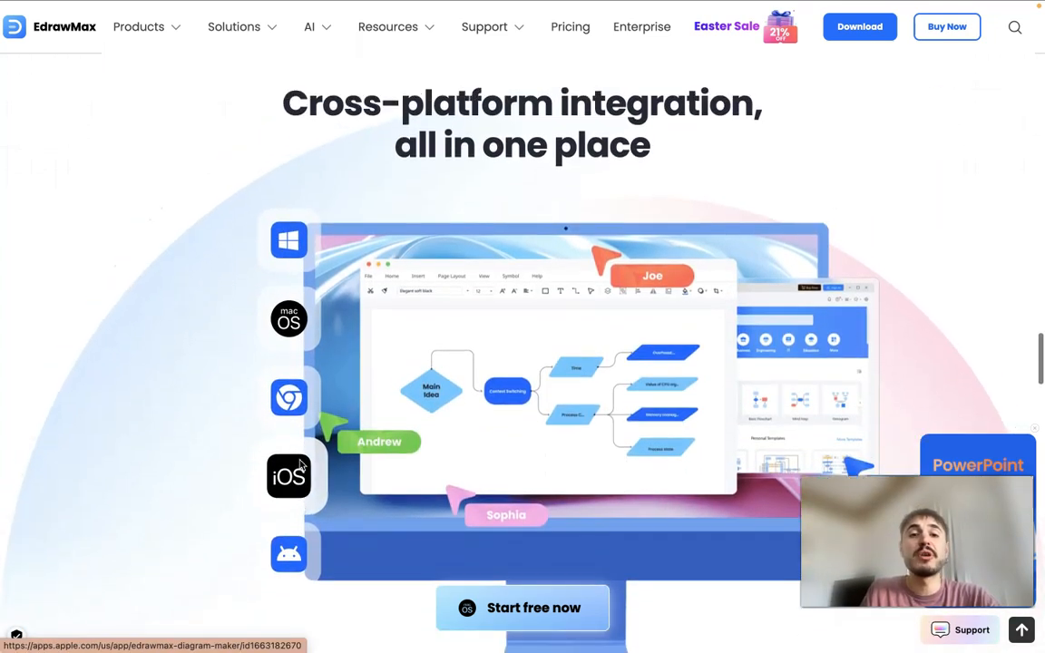
pyautogui.scroll(-3)
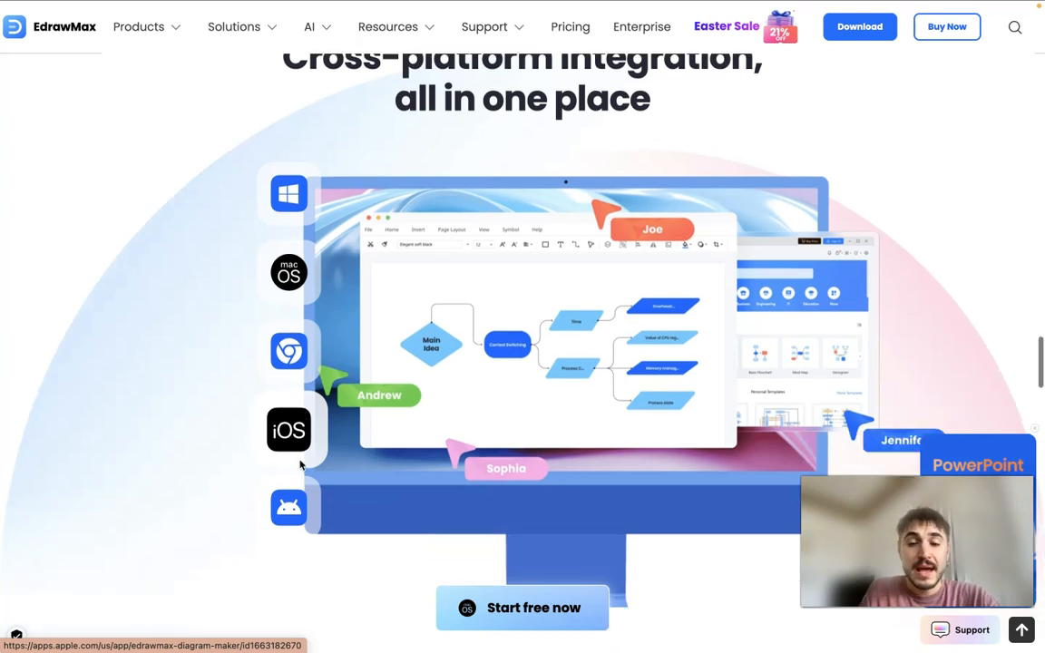
pyautogui.scroll(-3)
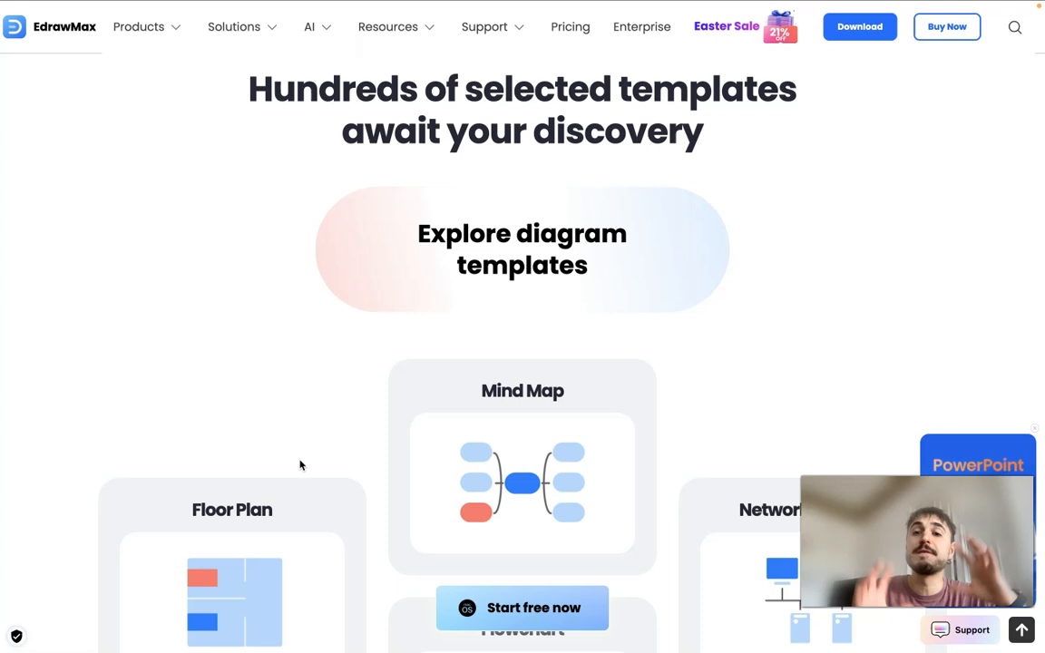
pyautogui.scroll(-3)
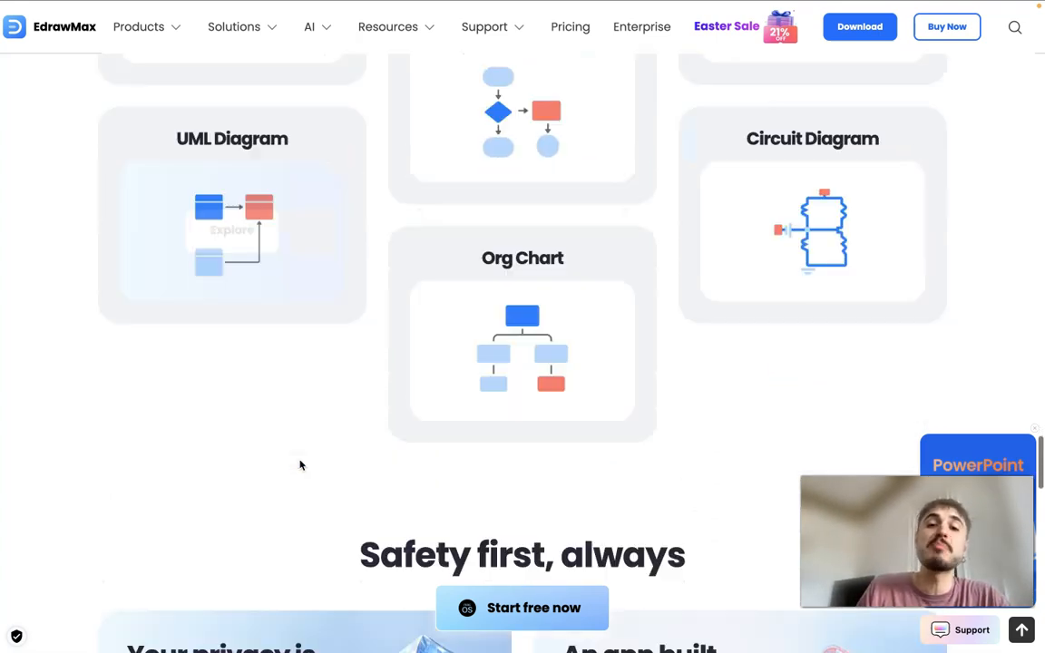
pyautogui.scroll(-3)
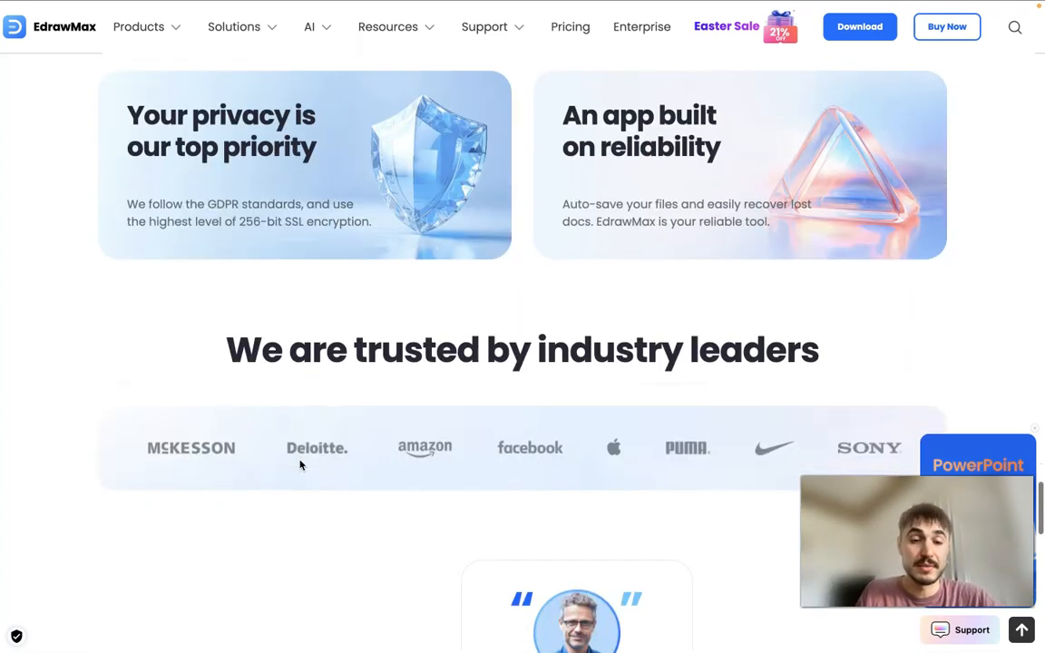
pyautogui.scroll(-3)
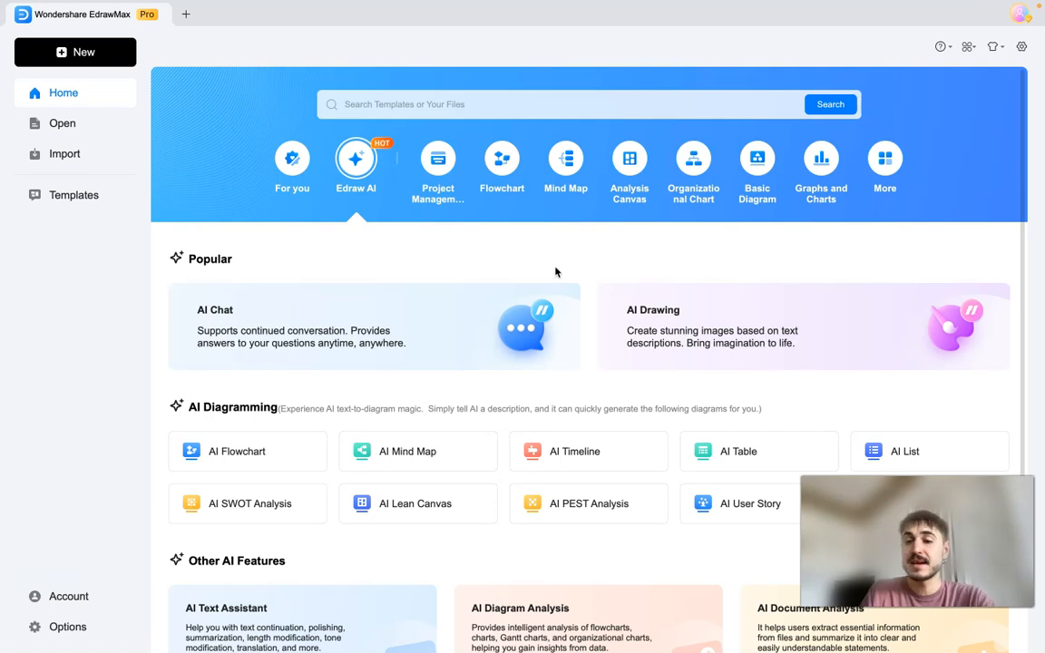
# Step: Browse the desktop app's Home screen listing AI Chat, AI Drawing and AI Diagramming options
pyautogui.scroll(-3)
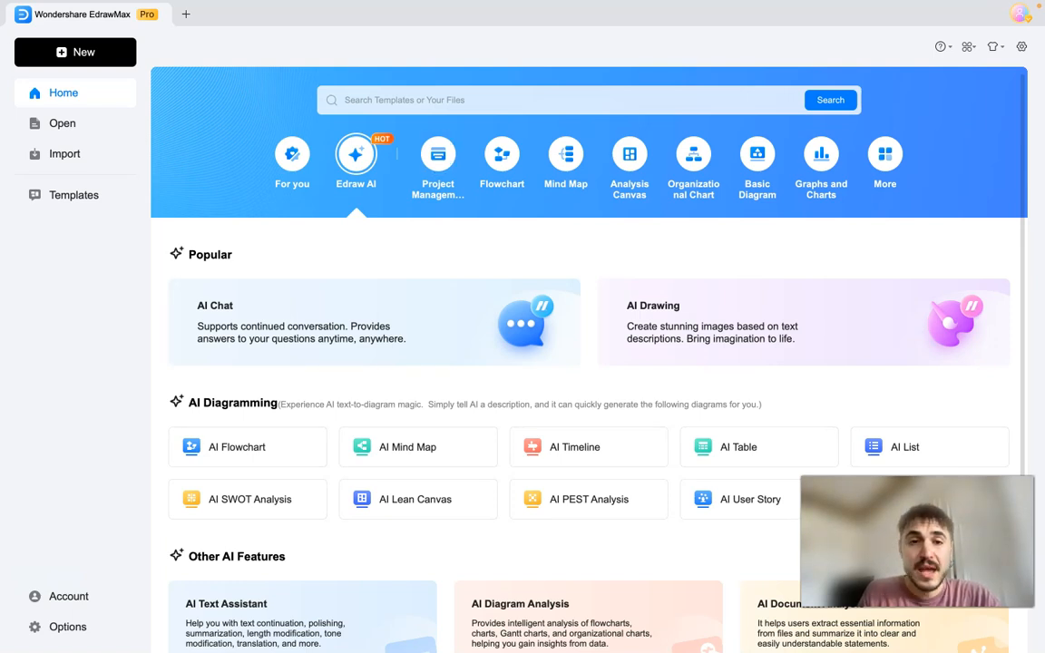
pyautogui.moveTo(448, 337)
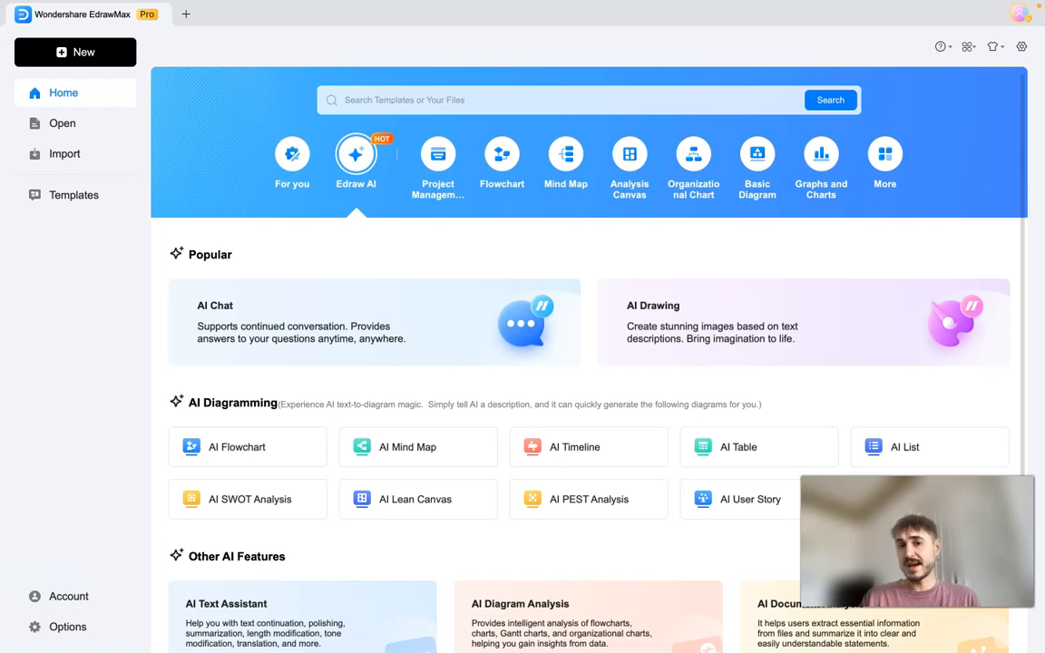
pyautogui.moveTo(595, 260)
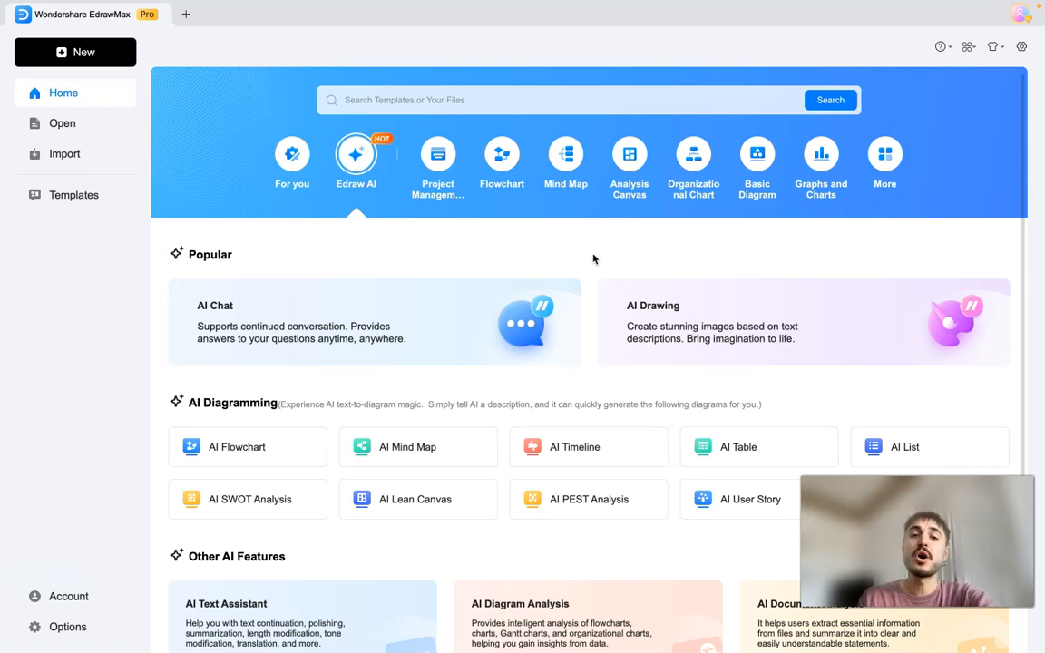
pyautogui.moveTo(417, 446)
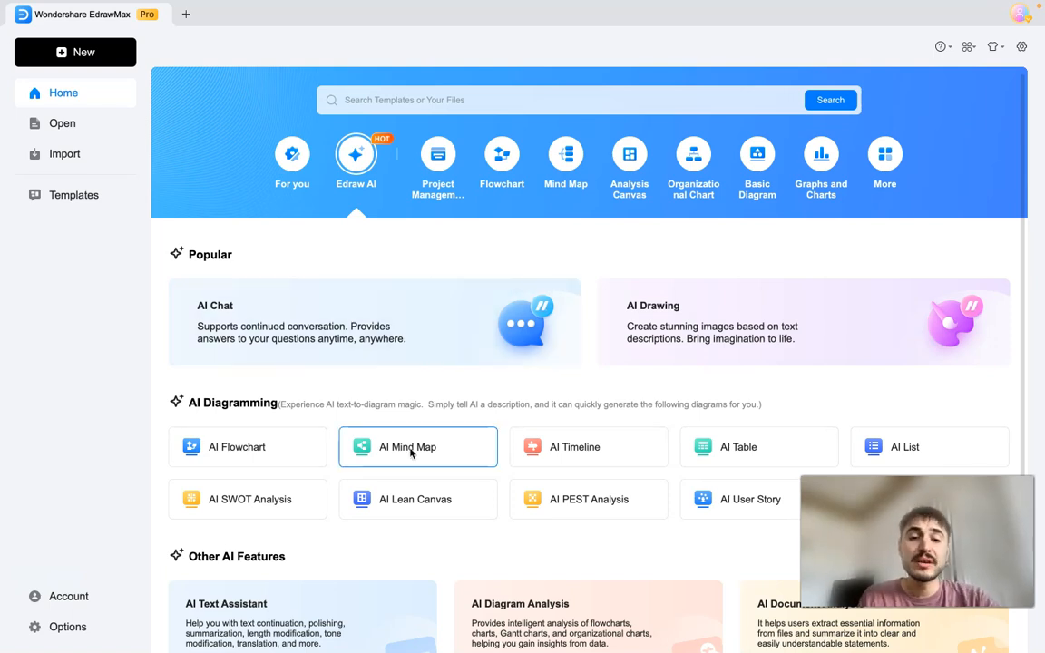
# Step: Start an AI Mind Map for the topic 'Automobile industry in Europe'
pyautogui.click(418, 447)
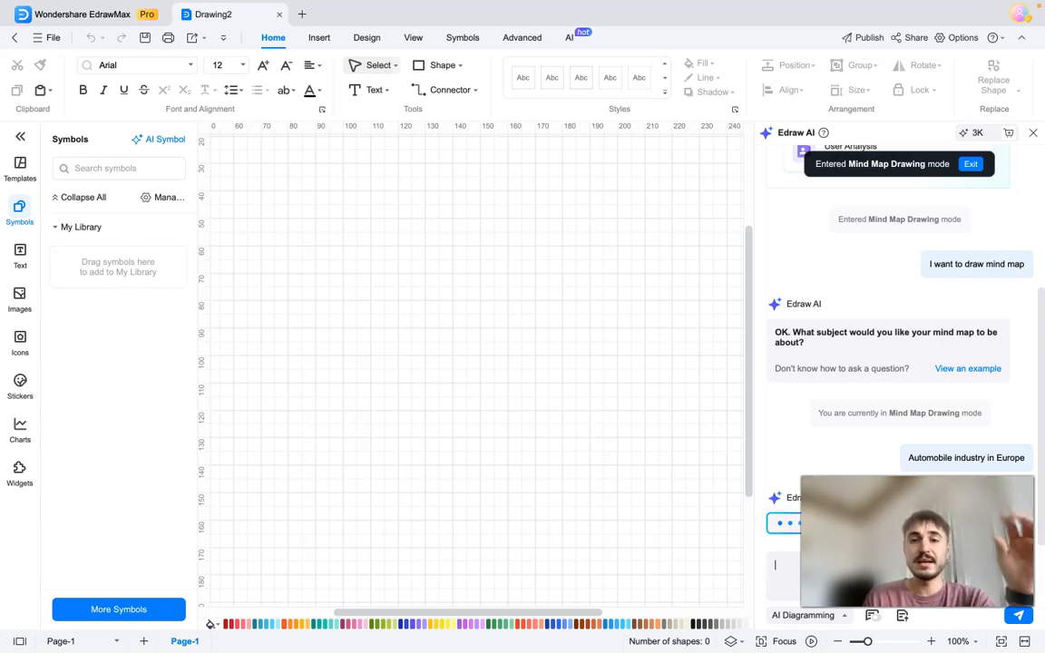
pyautogui.moveTo(543, 434)
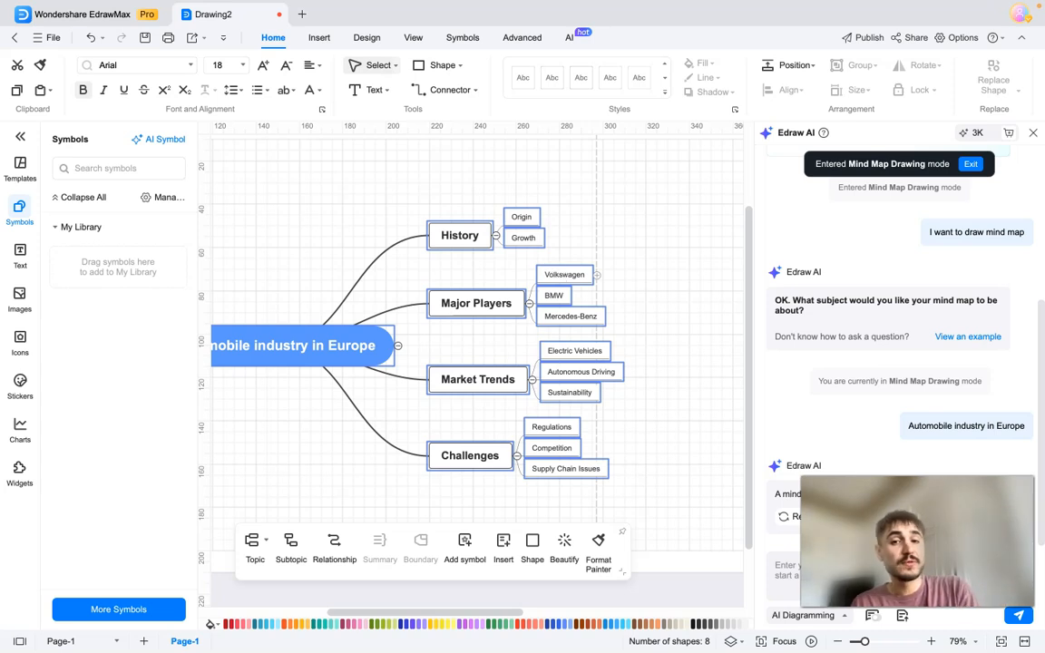
pyautogui.moveTo(584, 276)
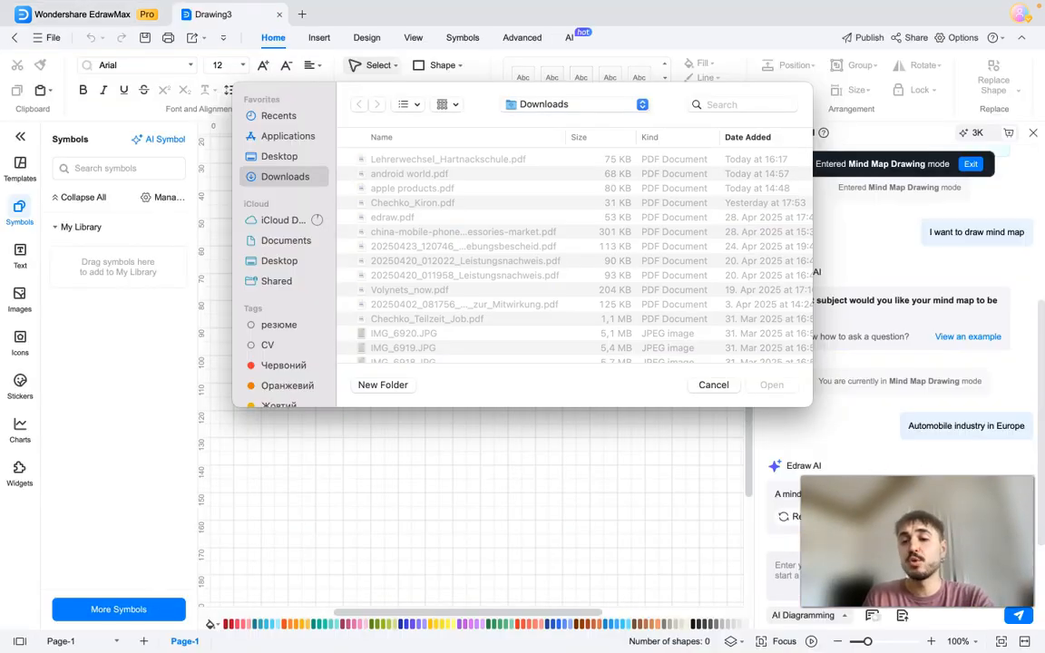
# Step: Upload apple products.pdf from Downloads for Edraw AI to summarise as a mind map
pyautogui.click(409, 174)
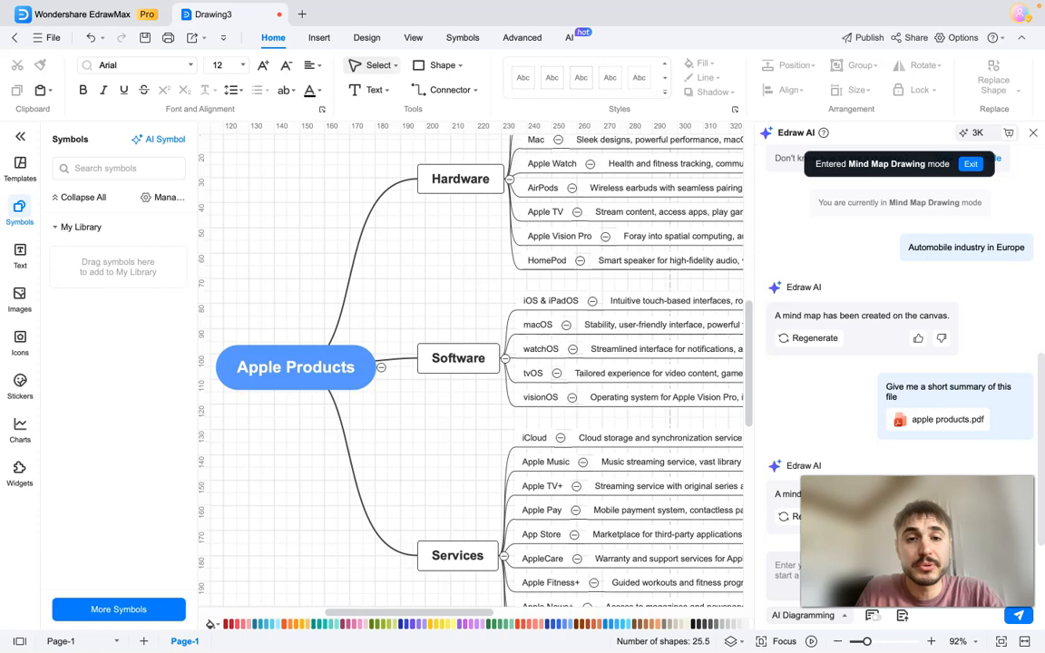
pyautogui.moveTo(468, 232)
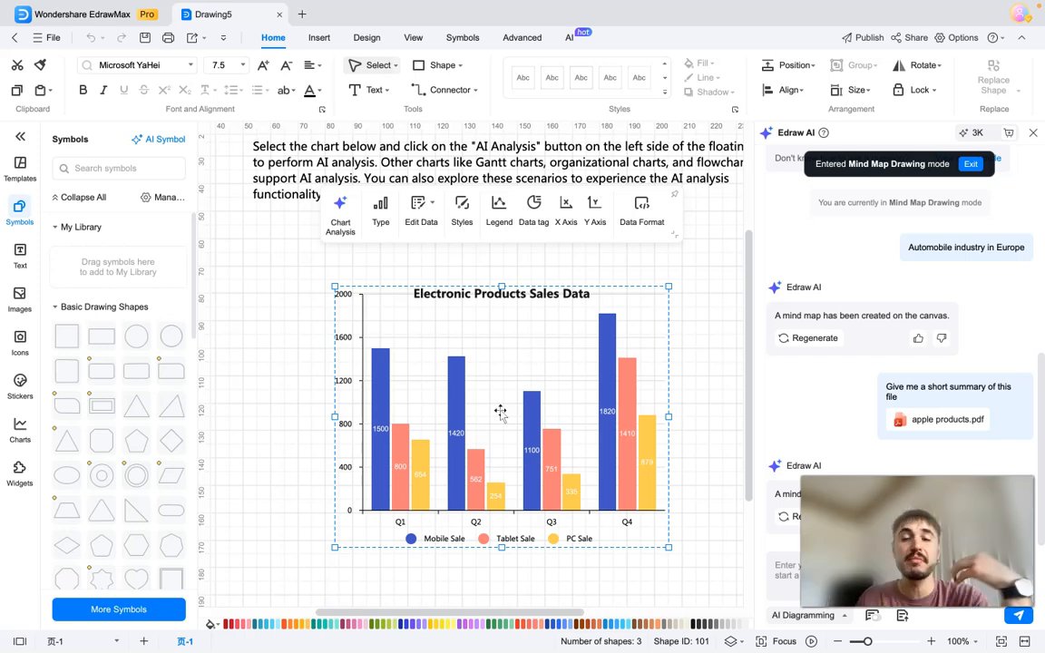
# Step: Bring up the right-click options on the Electronic Products Sales Data bar chart
pyautogui.rightClick(501, 410)
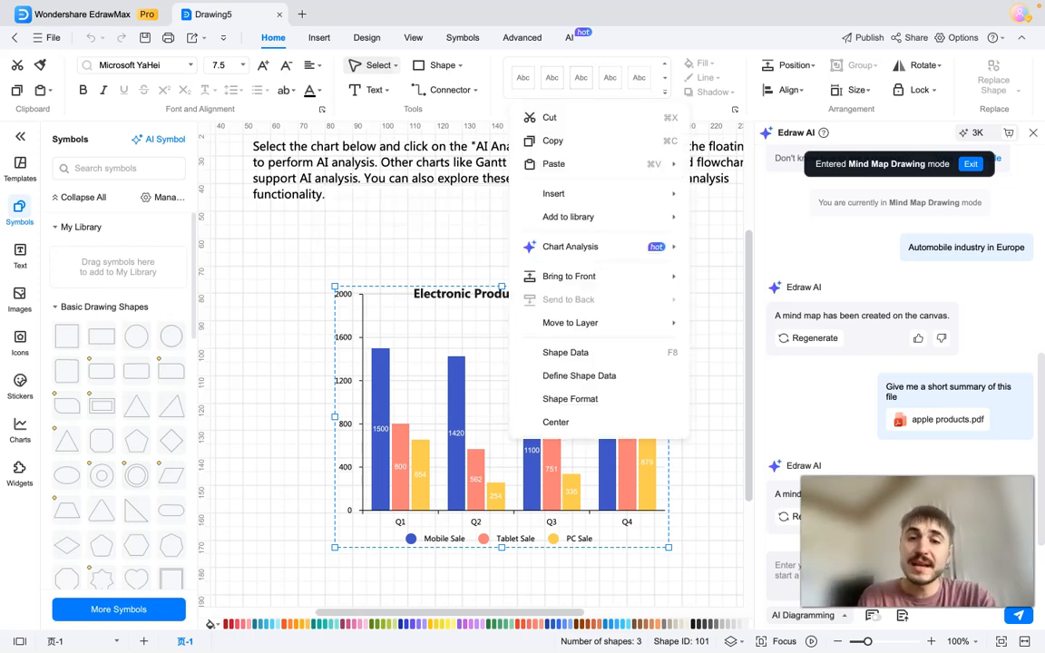
pyautogui.moveTo(570, 246)
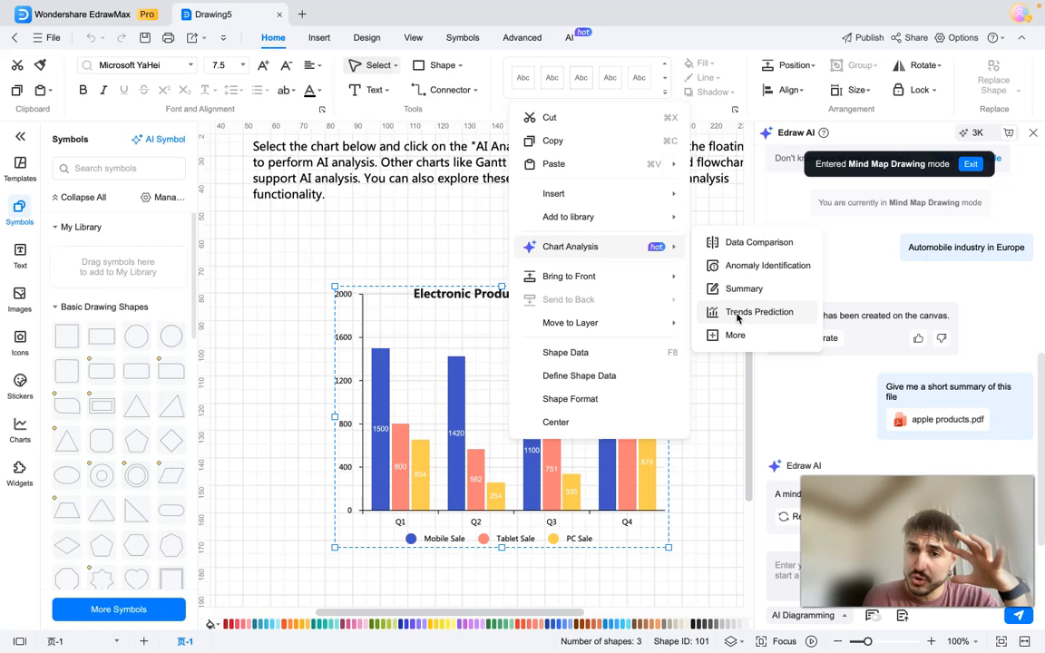
# Step: Request a Trends Prediction analysis of mobile, tablet and PC sales over four quarters
pyautogui.click(765, 312)
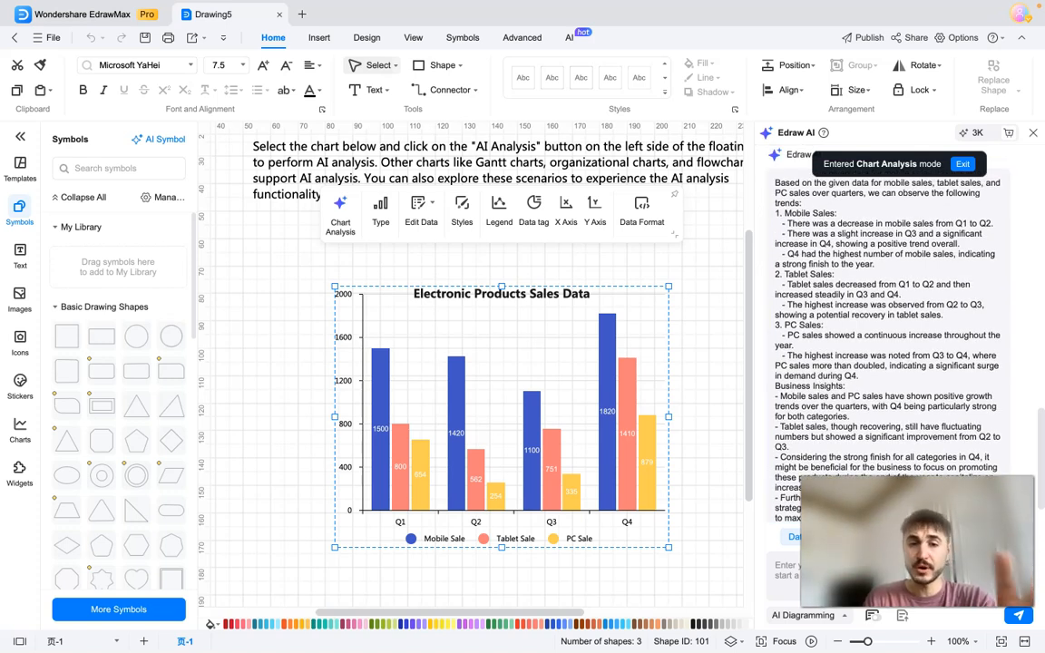
pyautogui.moveTo(571, 349)
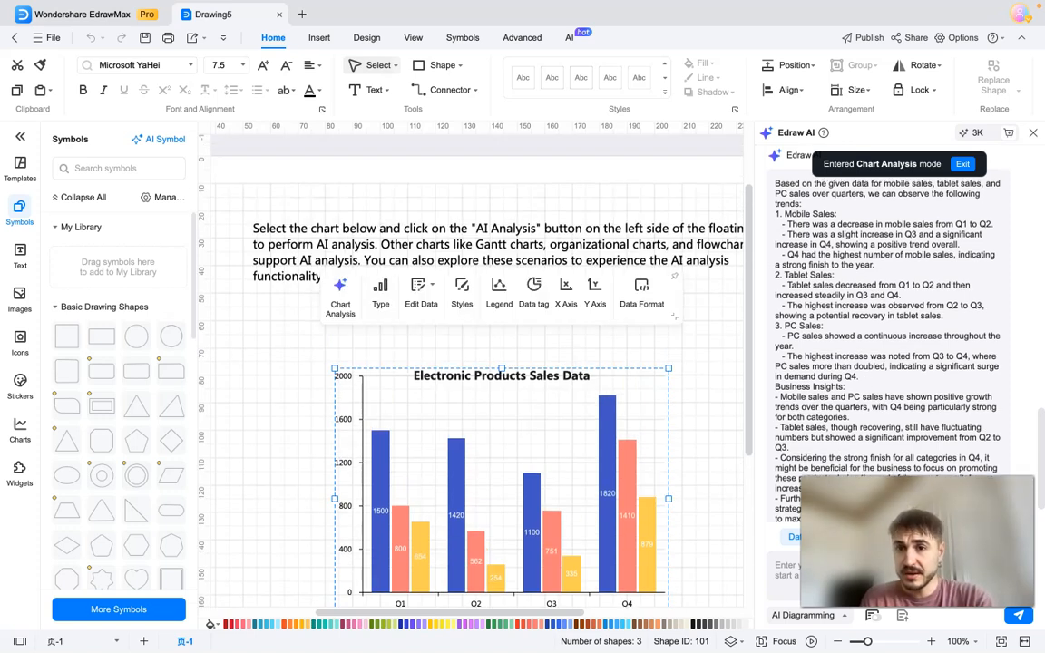
pyautogui.moveTo(777, 192)
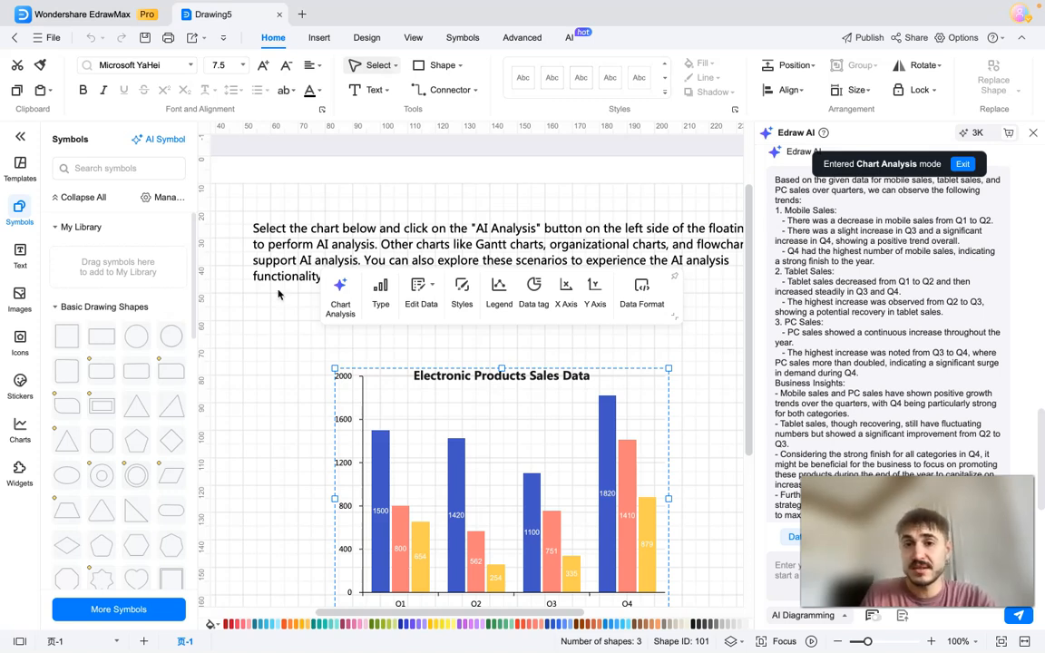
pyautogui.moveTo(272, 303)
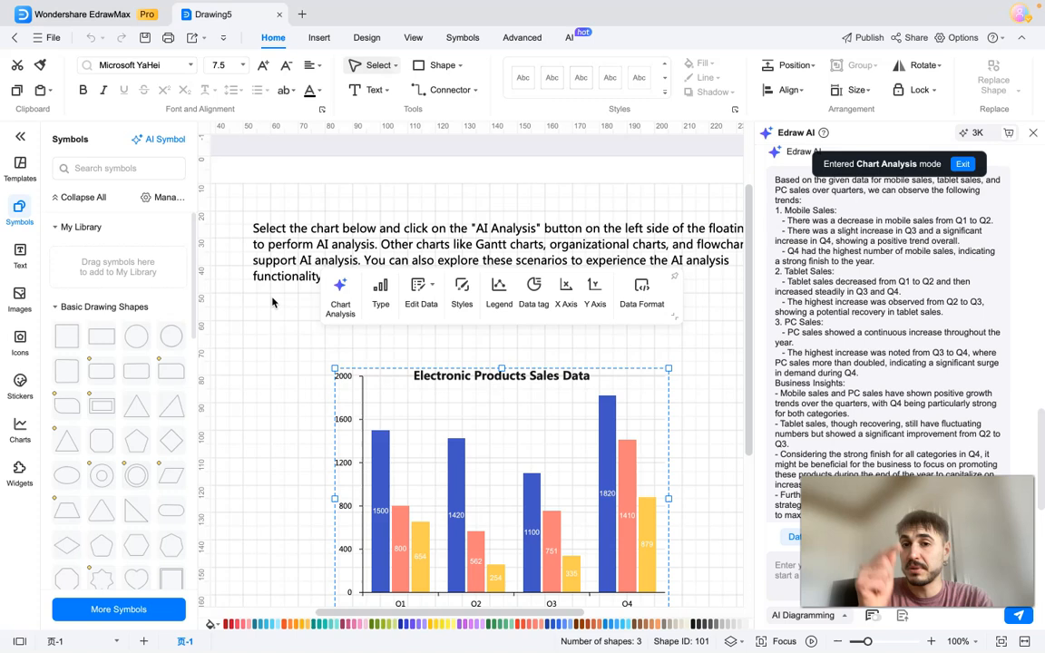